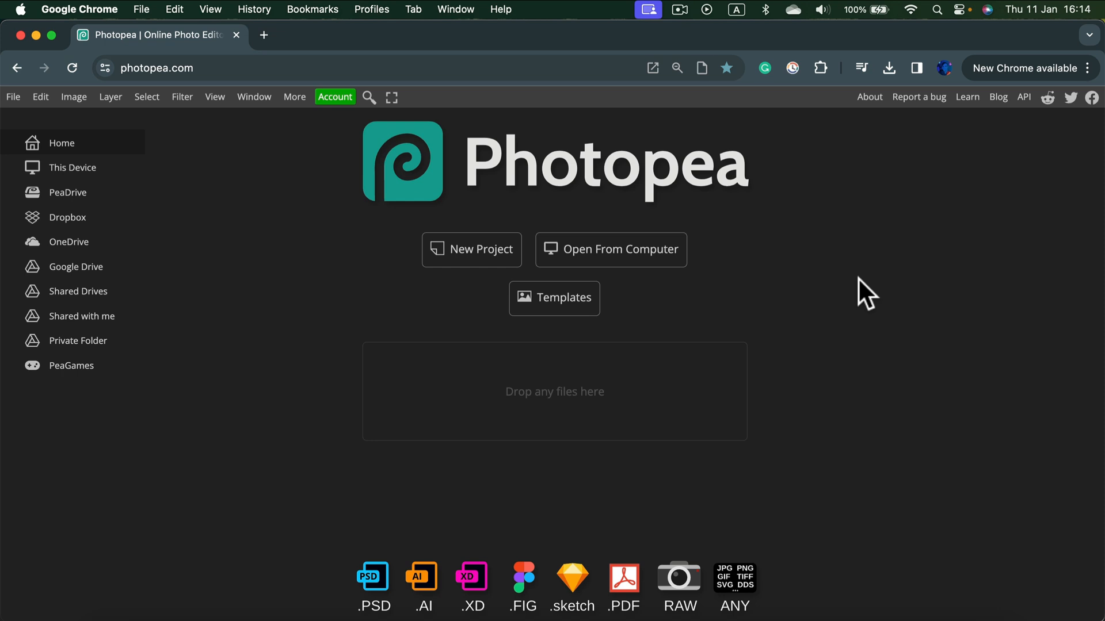
mouse_move(891, 316)
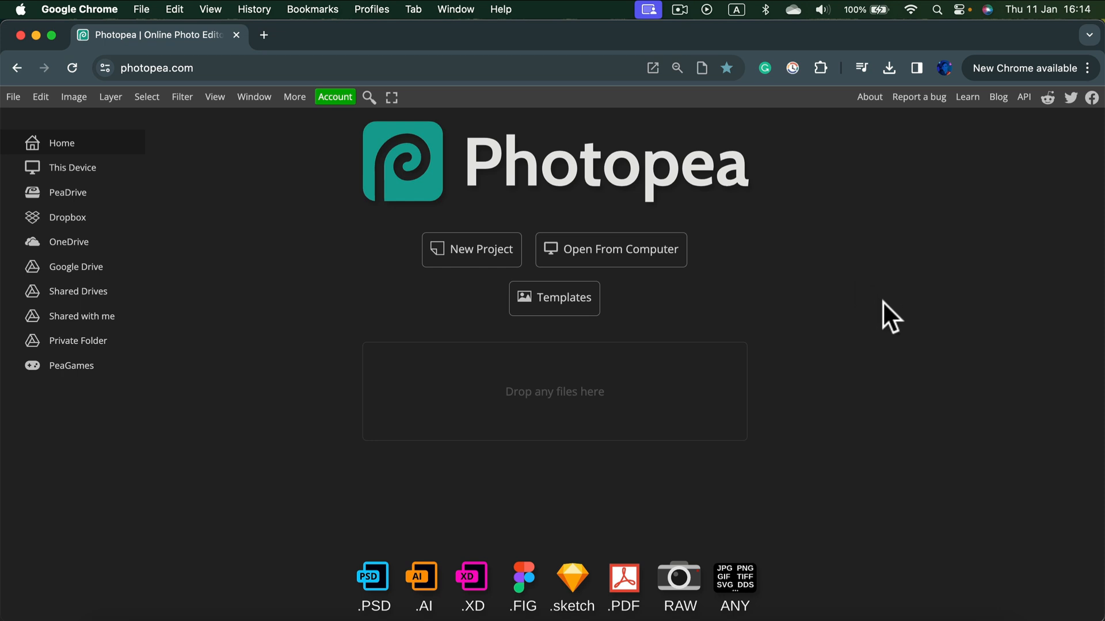
Load the photo of the girl on grass into the editor by dropping it on the start screen.
left_click_drag(891, 316, 563, 395)
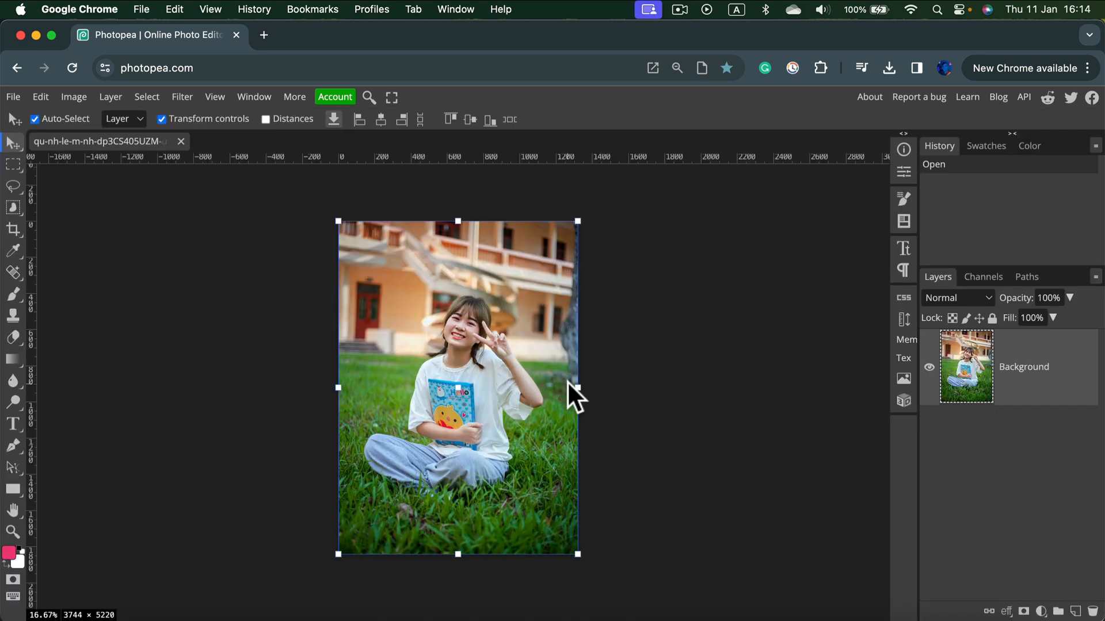
mouse_move(527, 395)
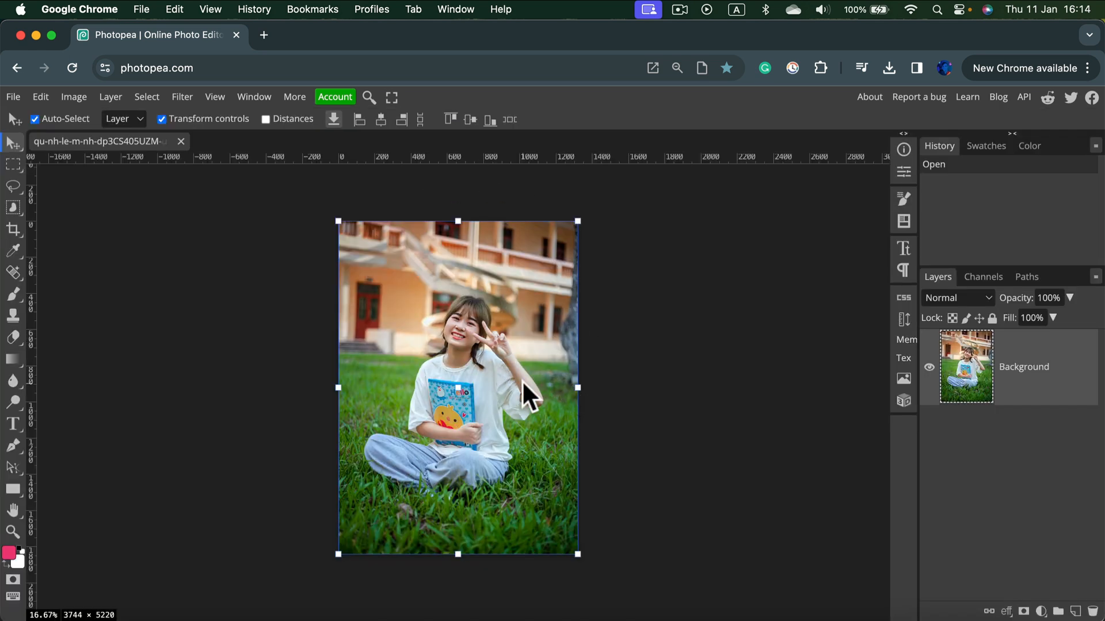
mouse_move(277, 190)
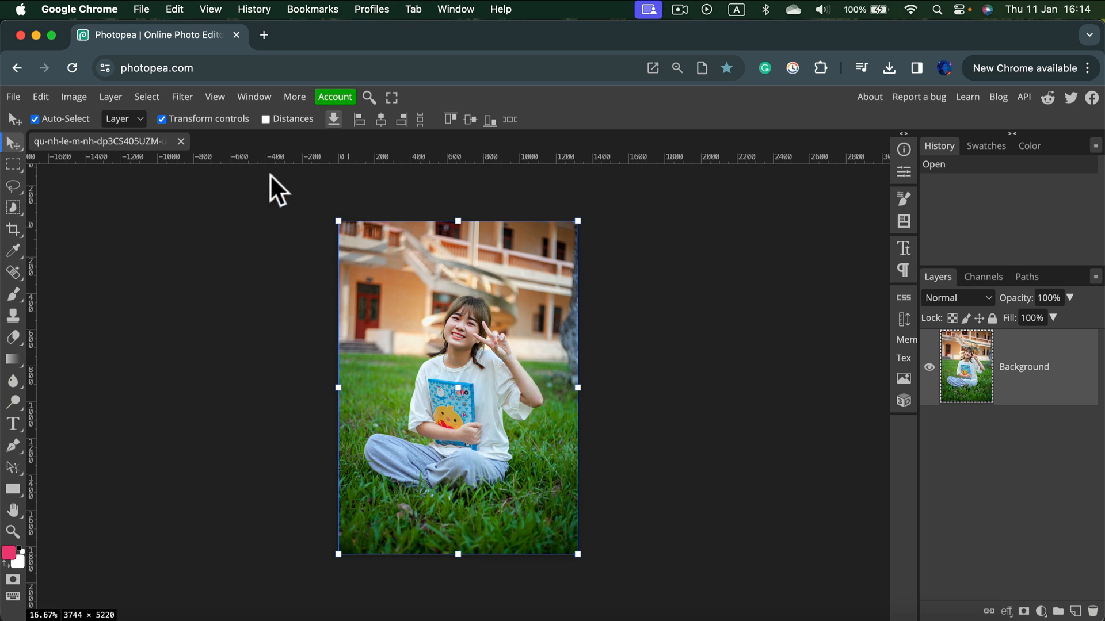
Run Select > Remove BG to isolate the girl on transparency with a layer mask.
left_click(146, 97)
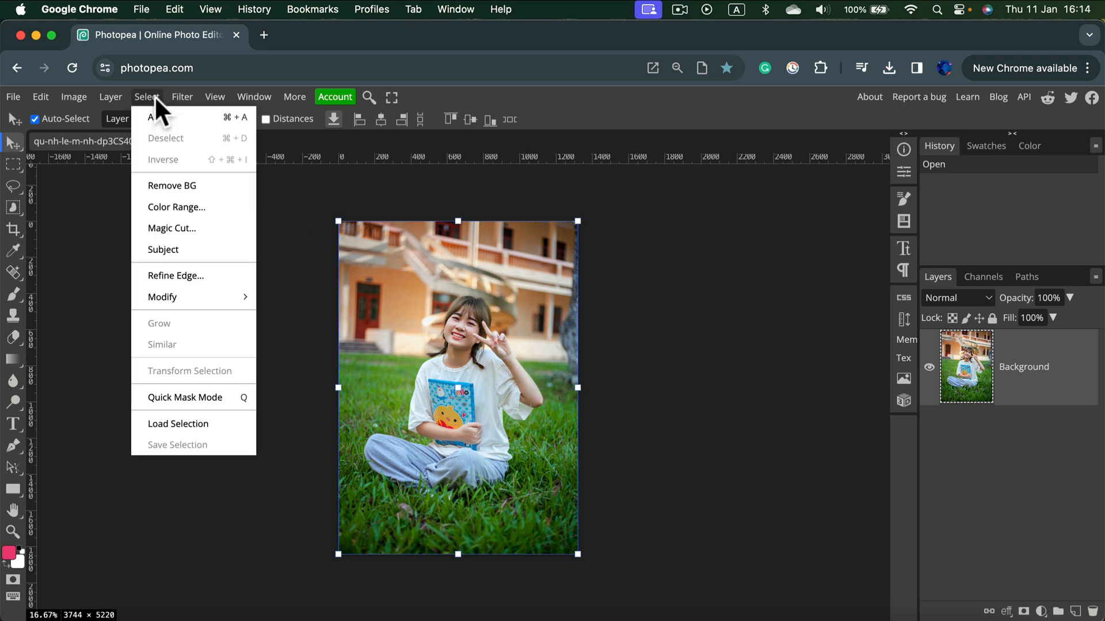
mouse_move(199, 185)
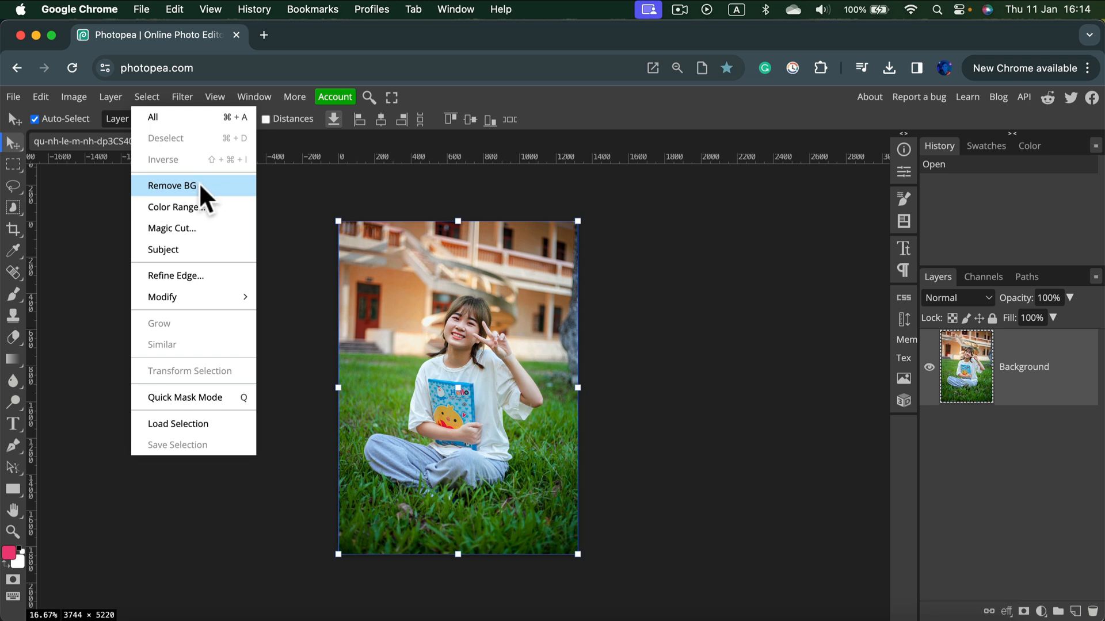
left_click(172, 185)
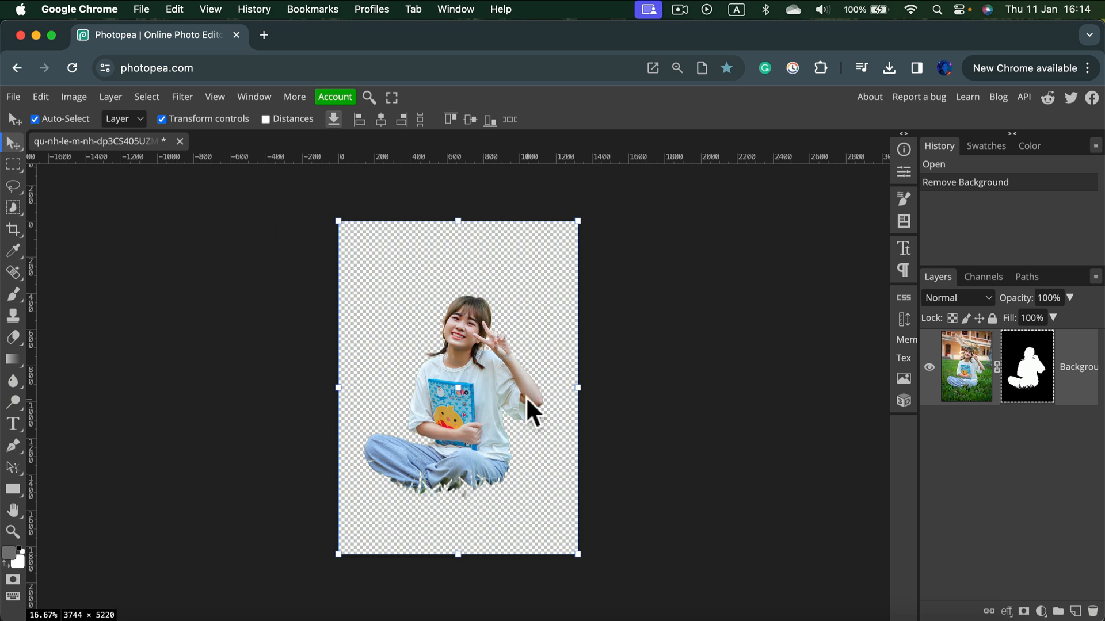
mouse_move(468, 299)
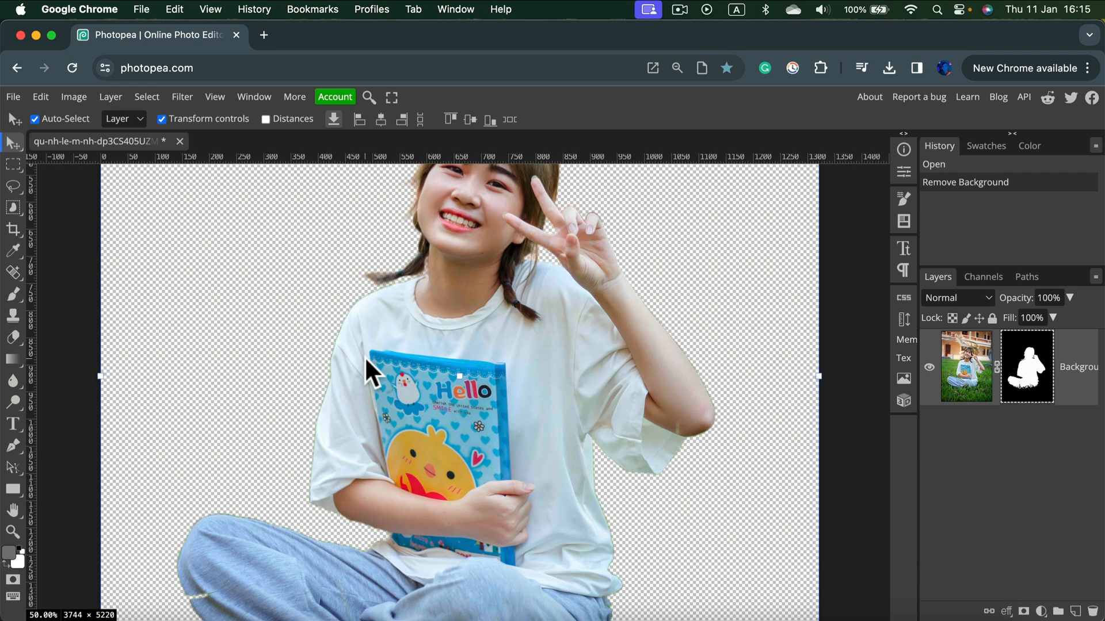
mouse_move(114, 346)
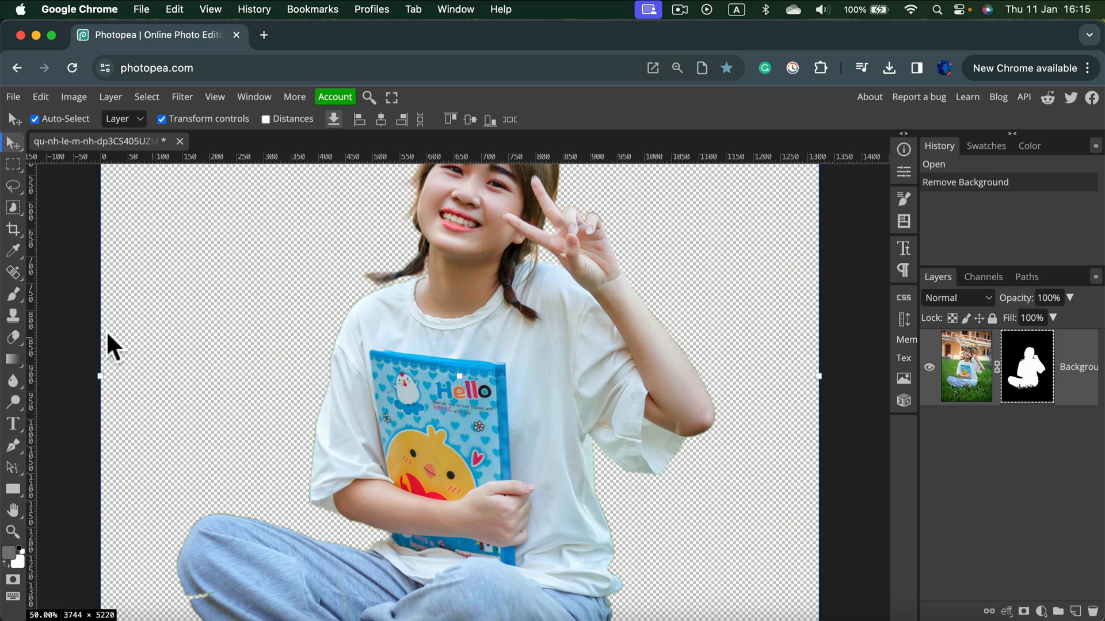
Switch to the Brush tool for touching up the cutout mask.
left_click(13, 294)
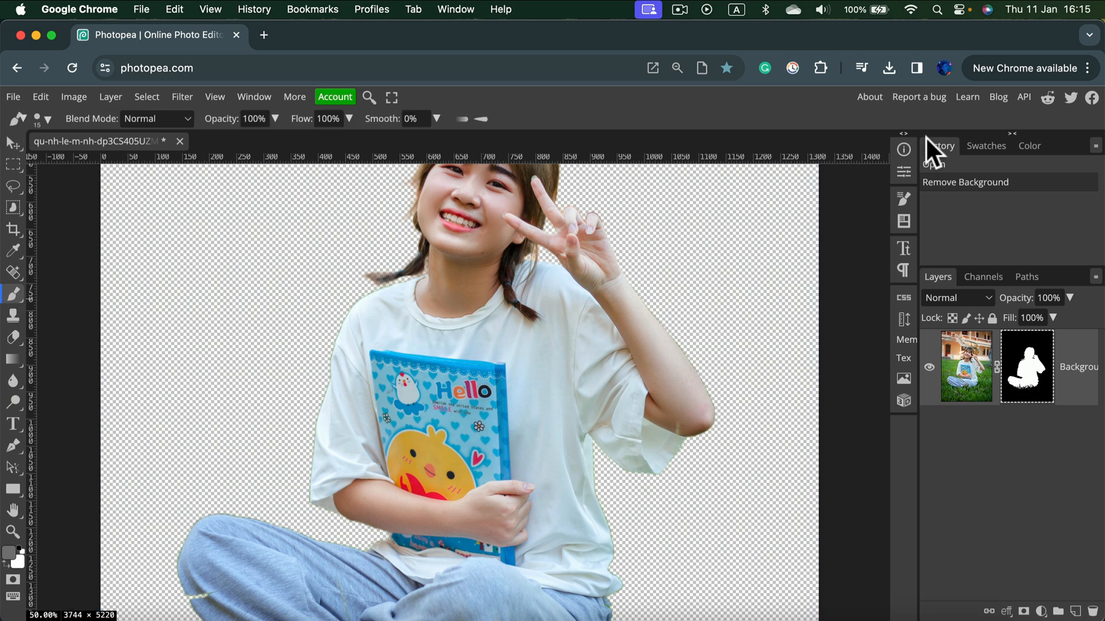
Set the foreground colour to black and paint out the leftover grass beneath the girl's legs.
left_click(1028, 146)
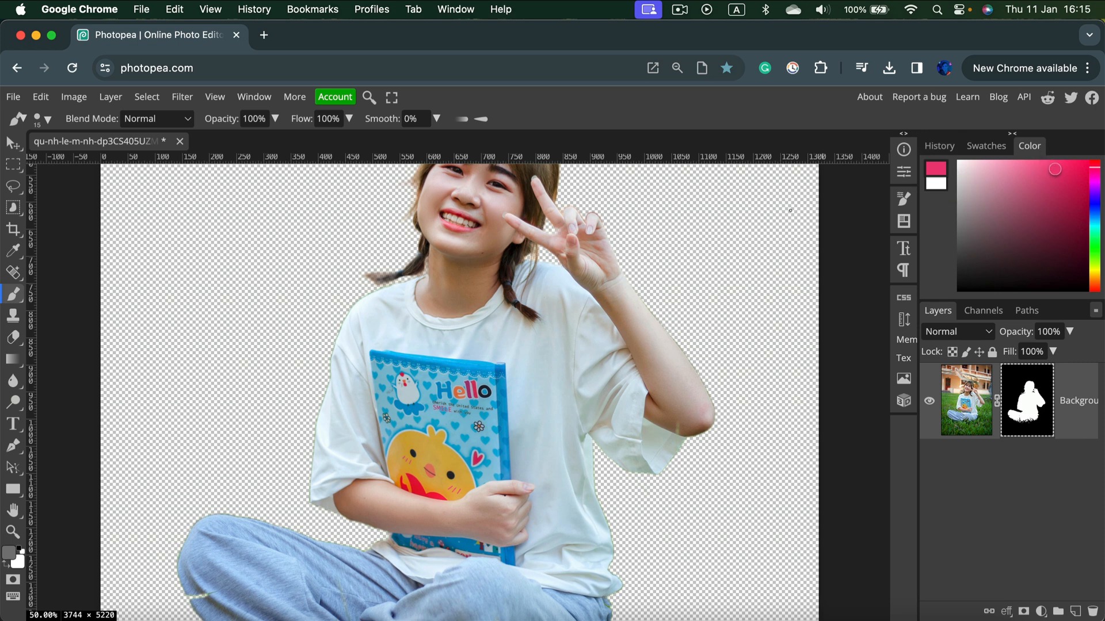
mouse_move(342, 394)
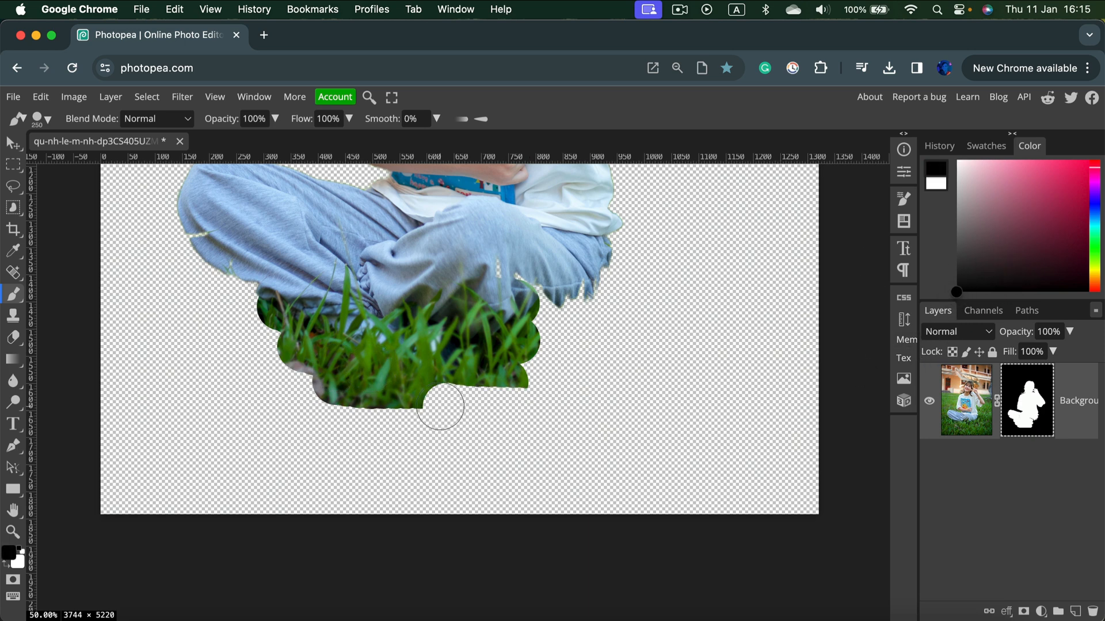
left_click_drag(441, 406, 265, 369)
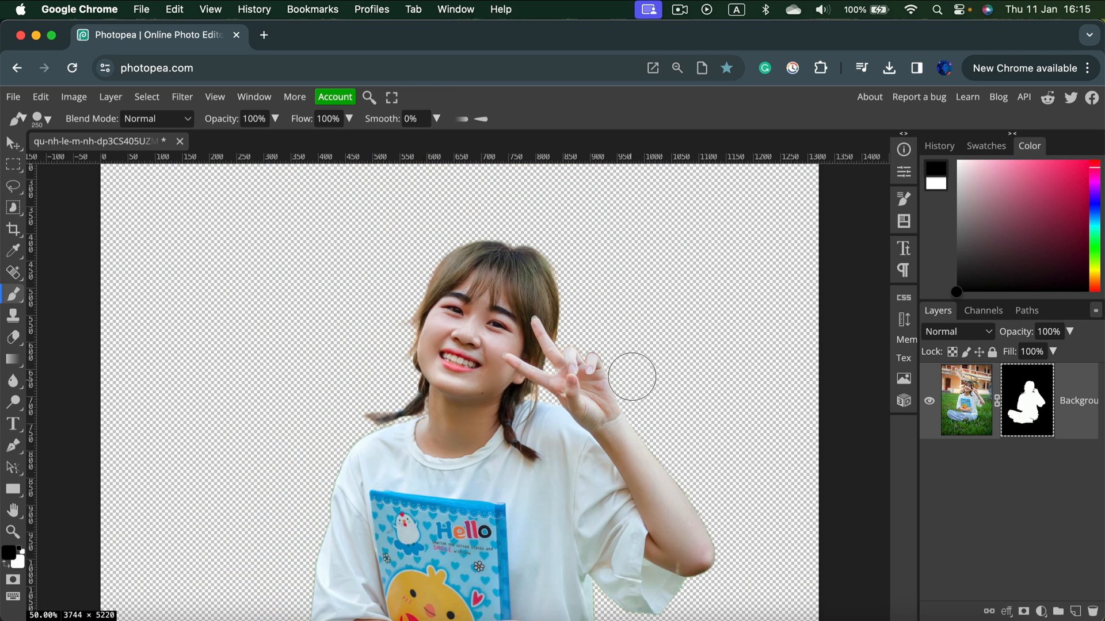
mouse_move(668, 369)
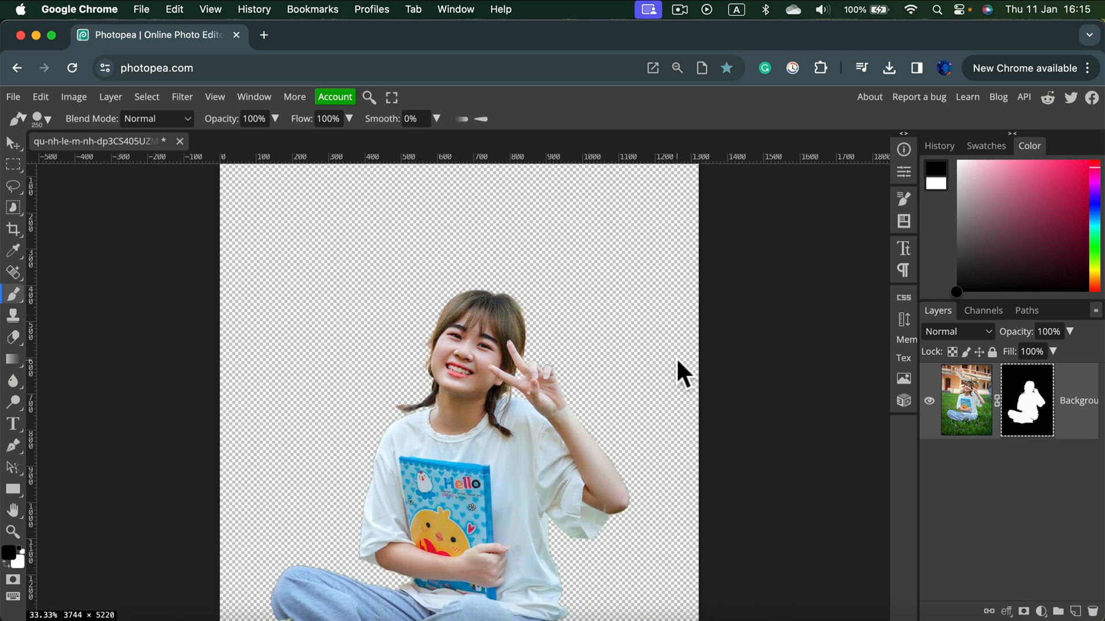
Run Select > Remove BG on the hand-and-card photo to clear the blurred room.
scroll("down", 3)
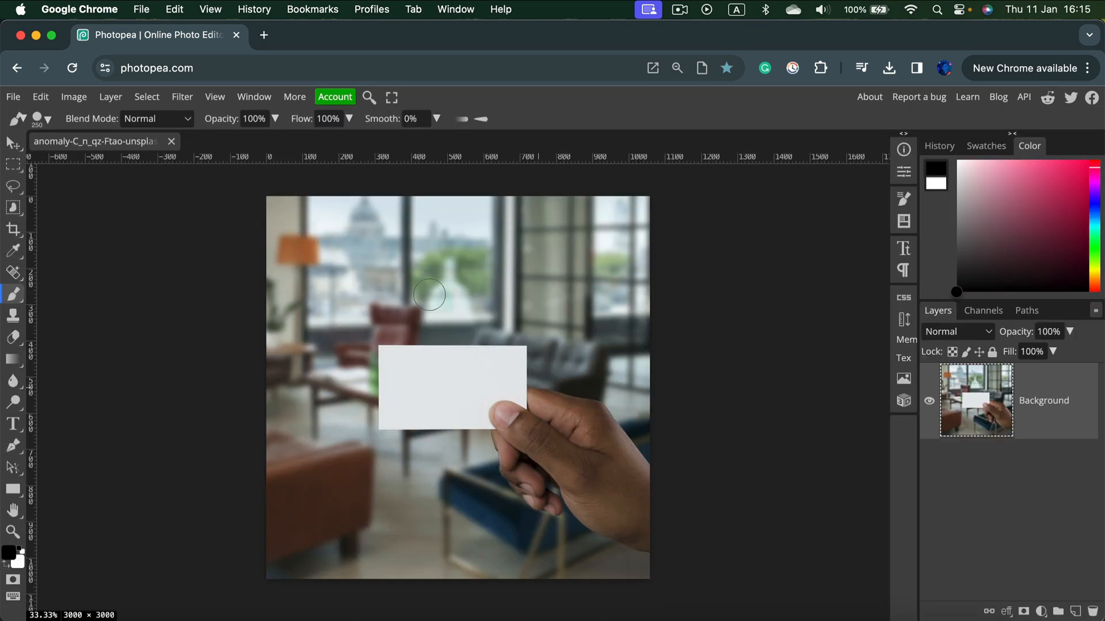
left_click(147, 96)
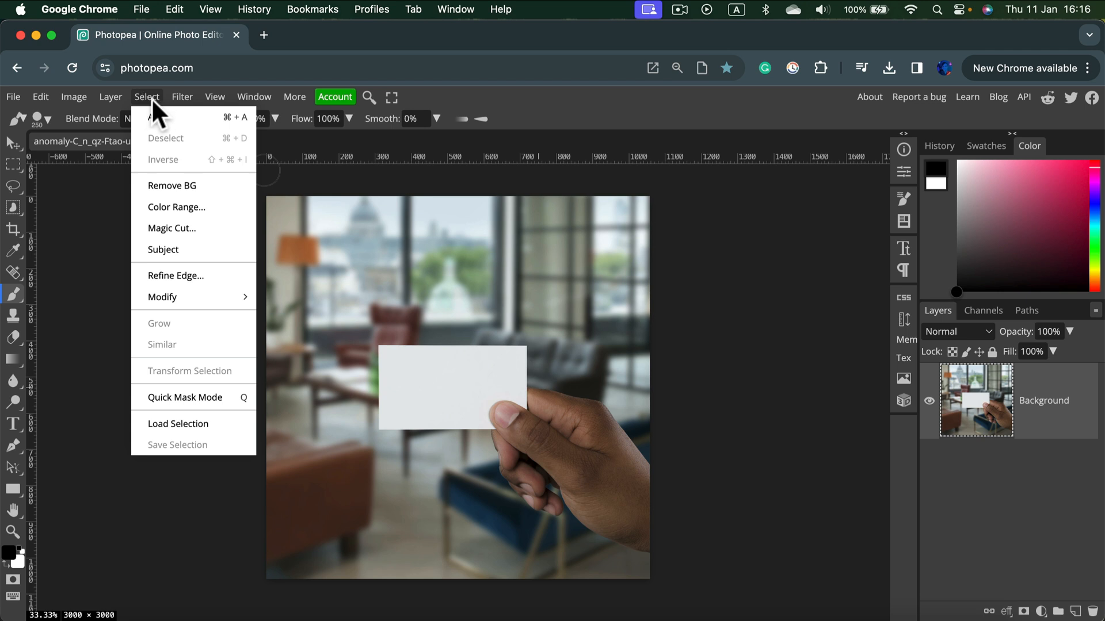
mouse_move(184, 185)
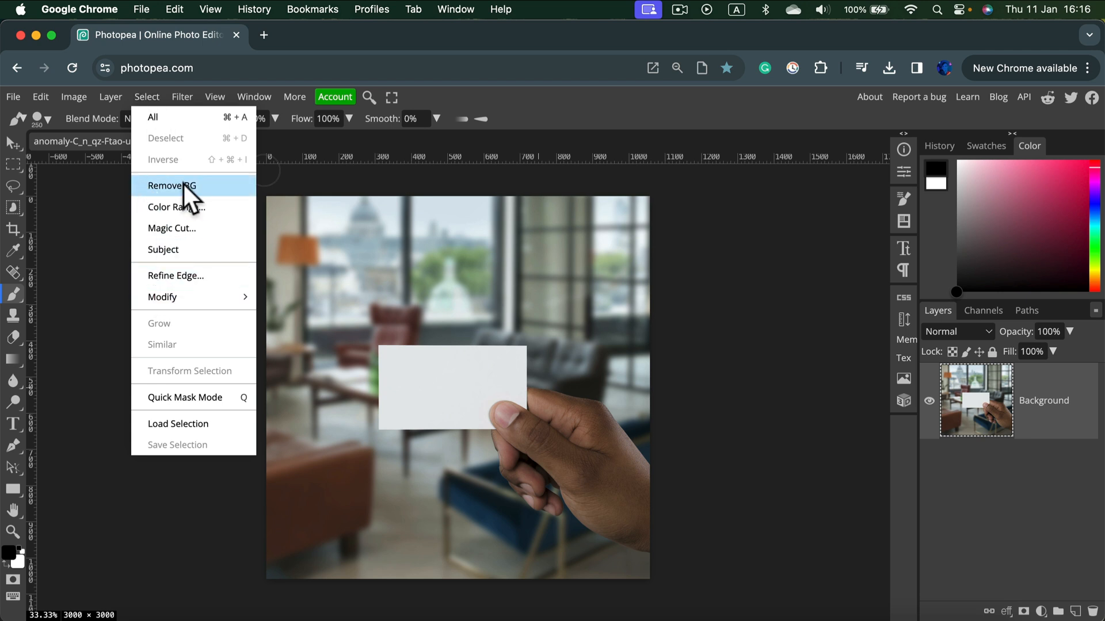
left_click(171, 185)
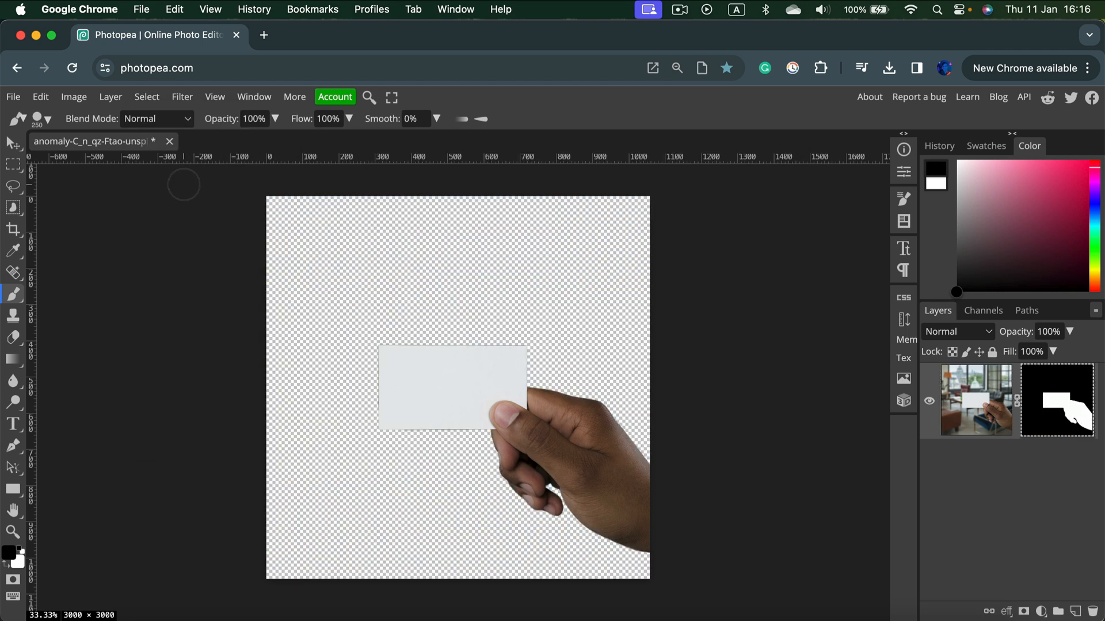
mouse_move(521, 520)
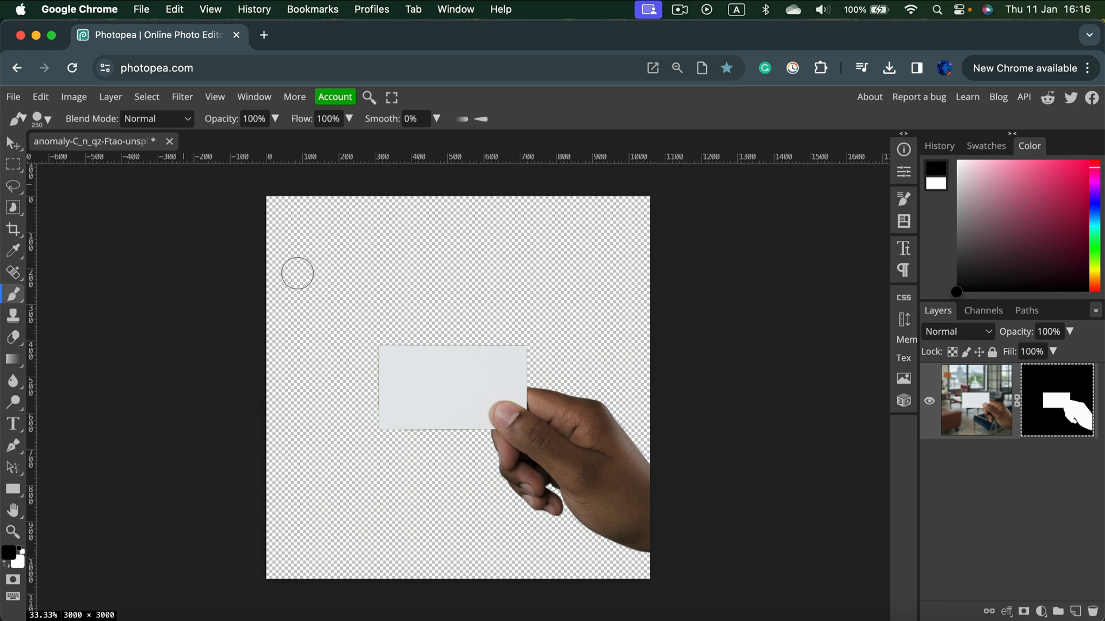
mouse_move(13, 97)
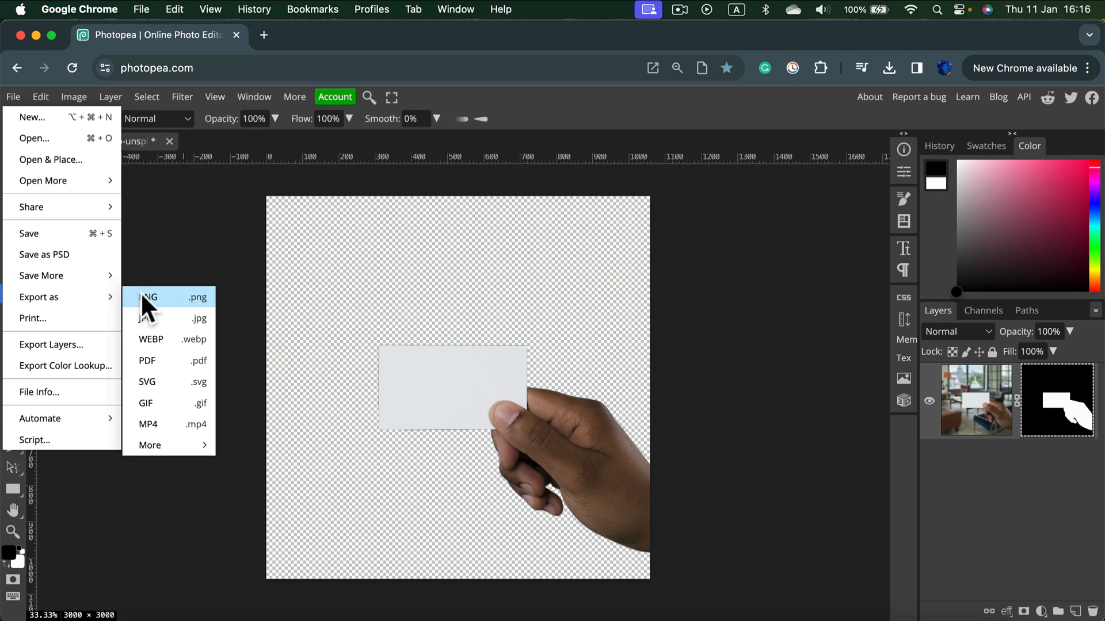
Export the hand-and-card cutout as a transparent PNG and save it to the computer.
left_click(148, 297)
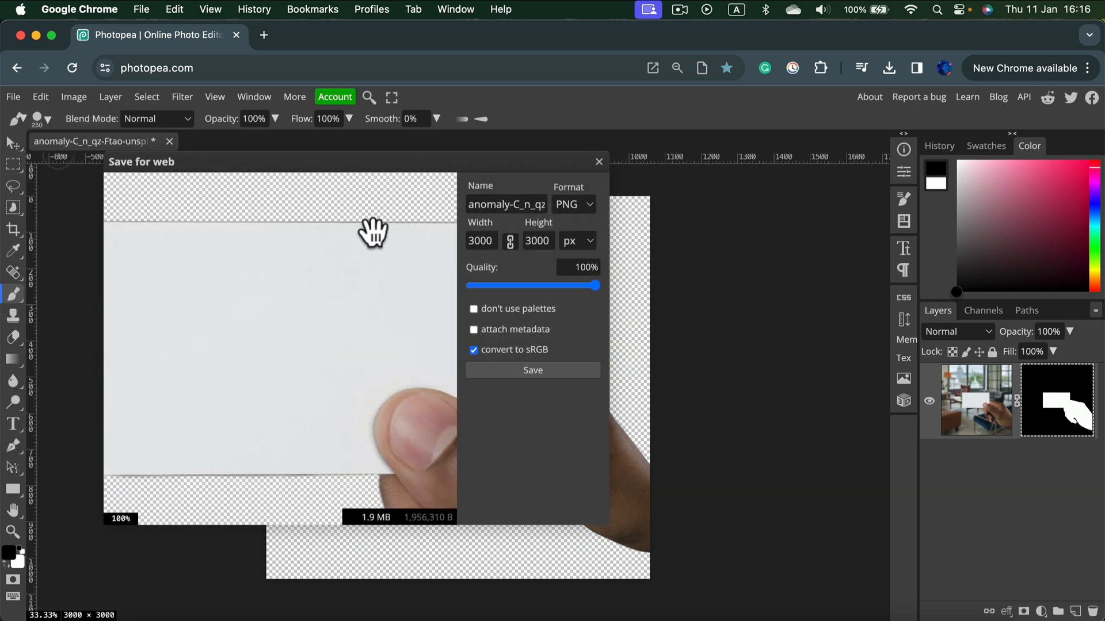
mouse_move(599, 412)
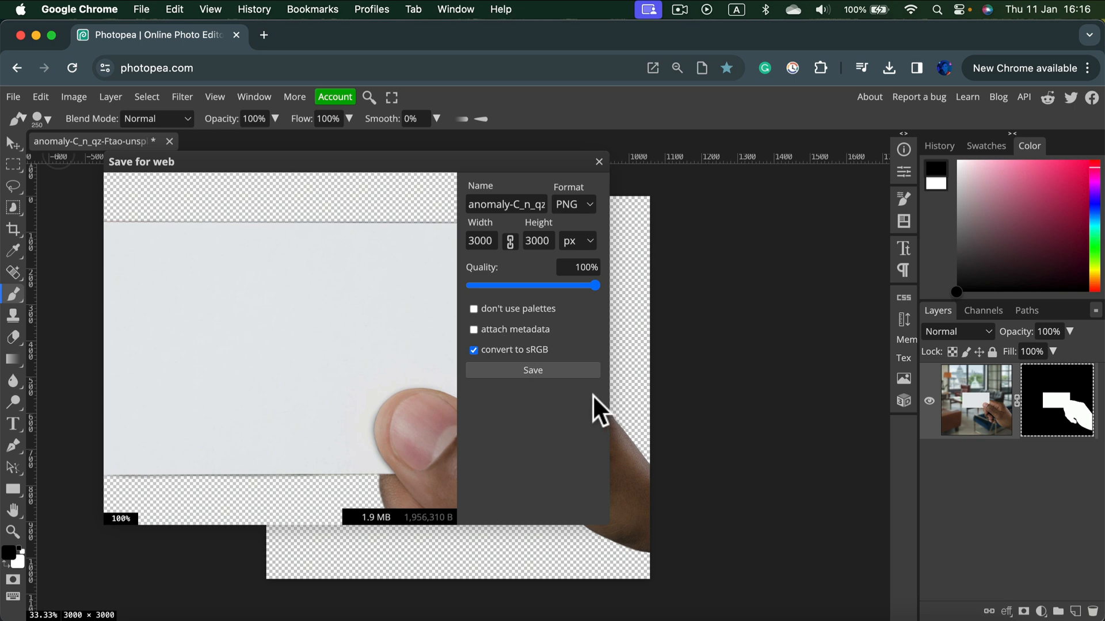
left_click(532, 370)
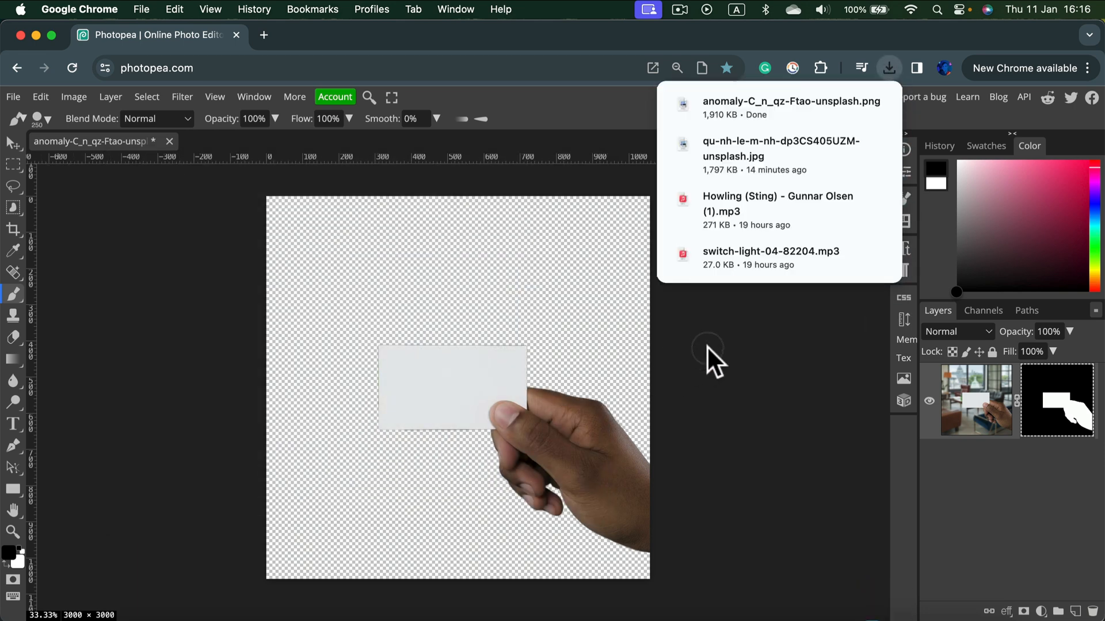
mouse_move(717, 372)
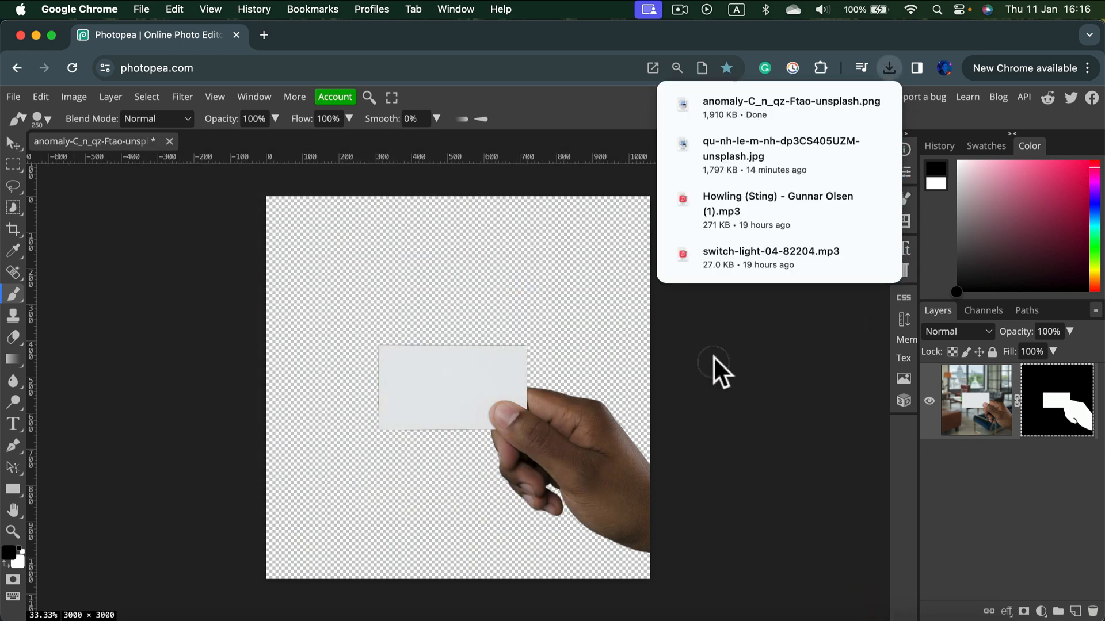
Dismiss Chrome's downloads bubble showing the finished PNG.
left_click(887, 68)
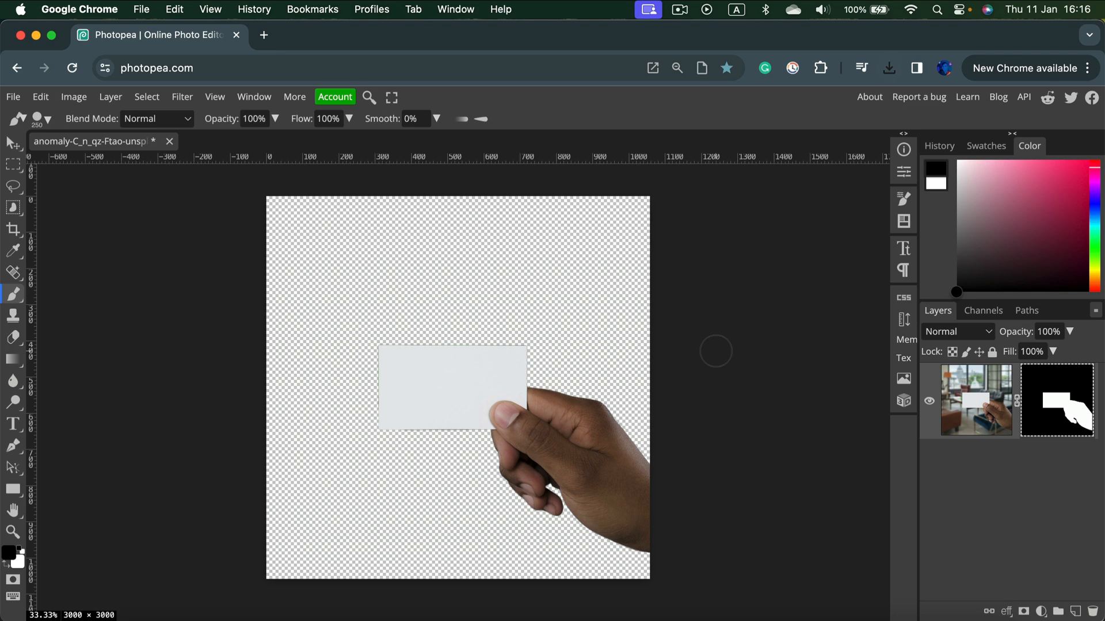